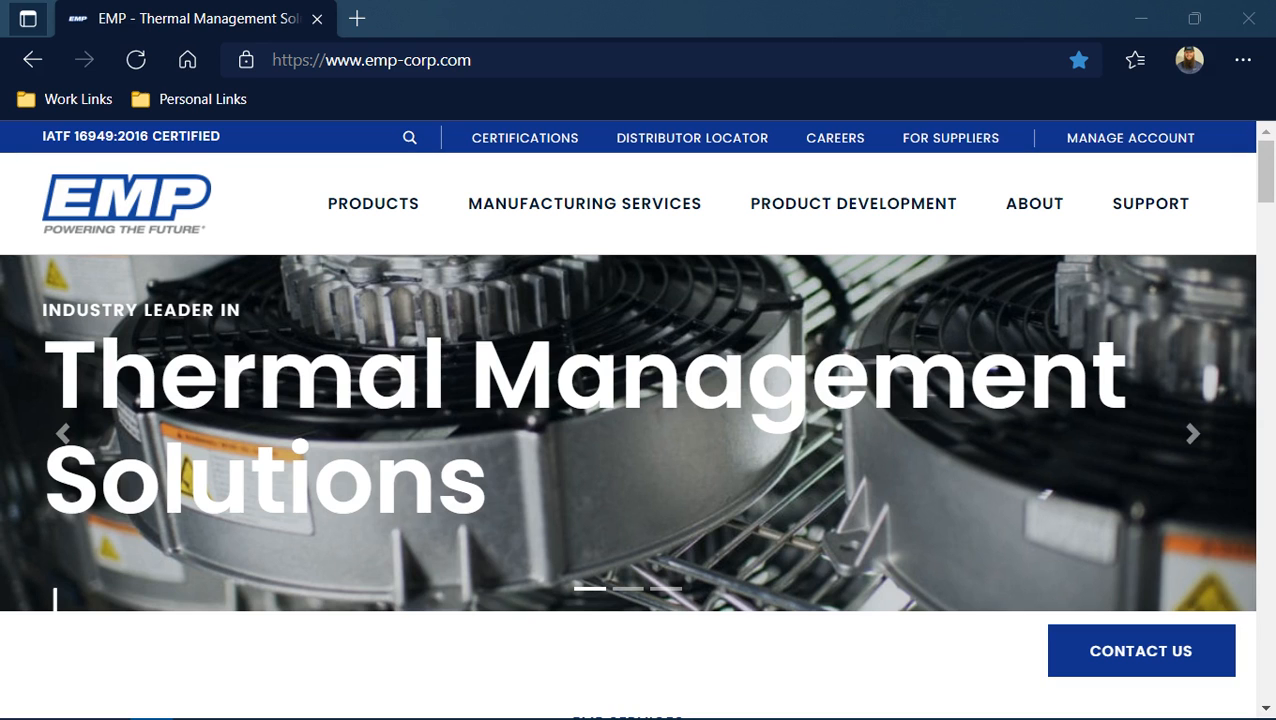
pyautogui.moveTo(602, 74)
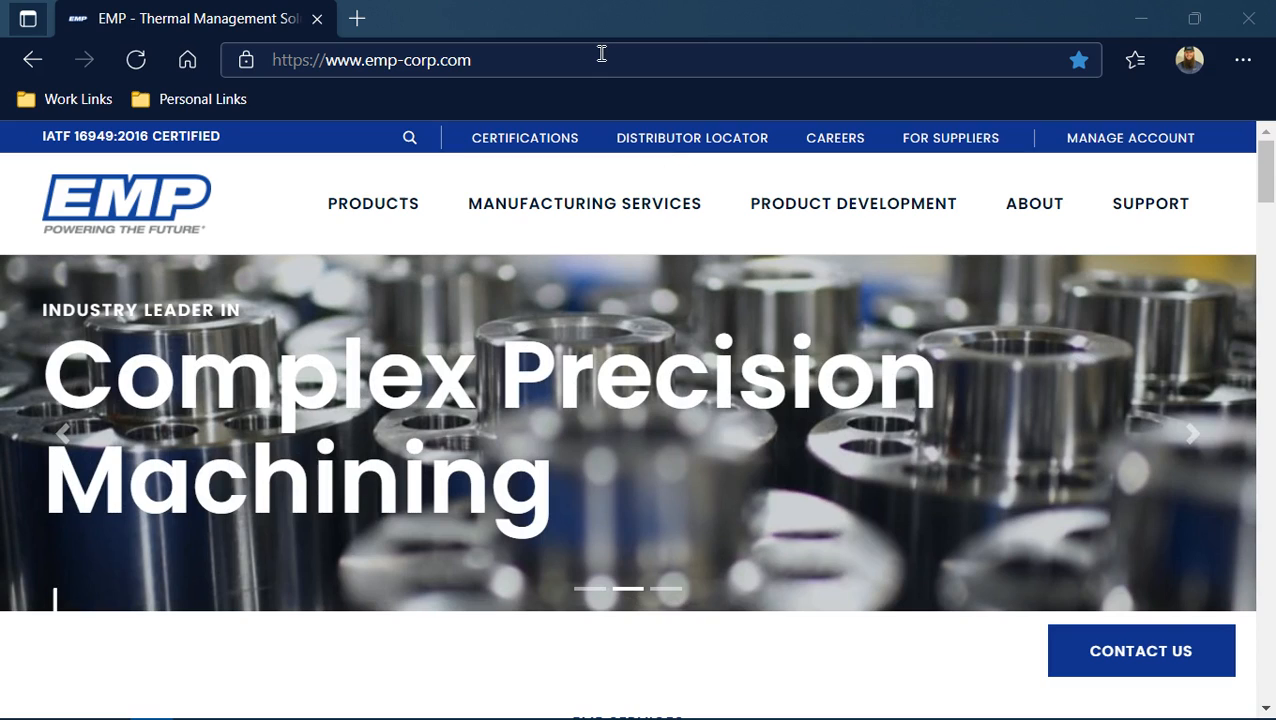
pyautogui.moveTo(572, 60)
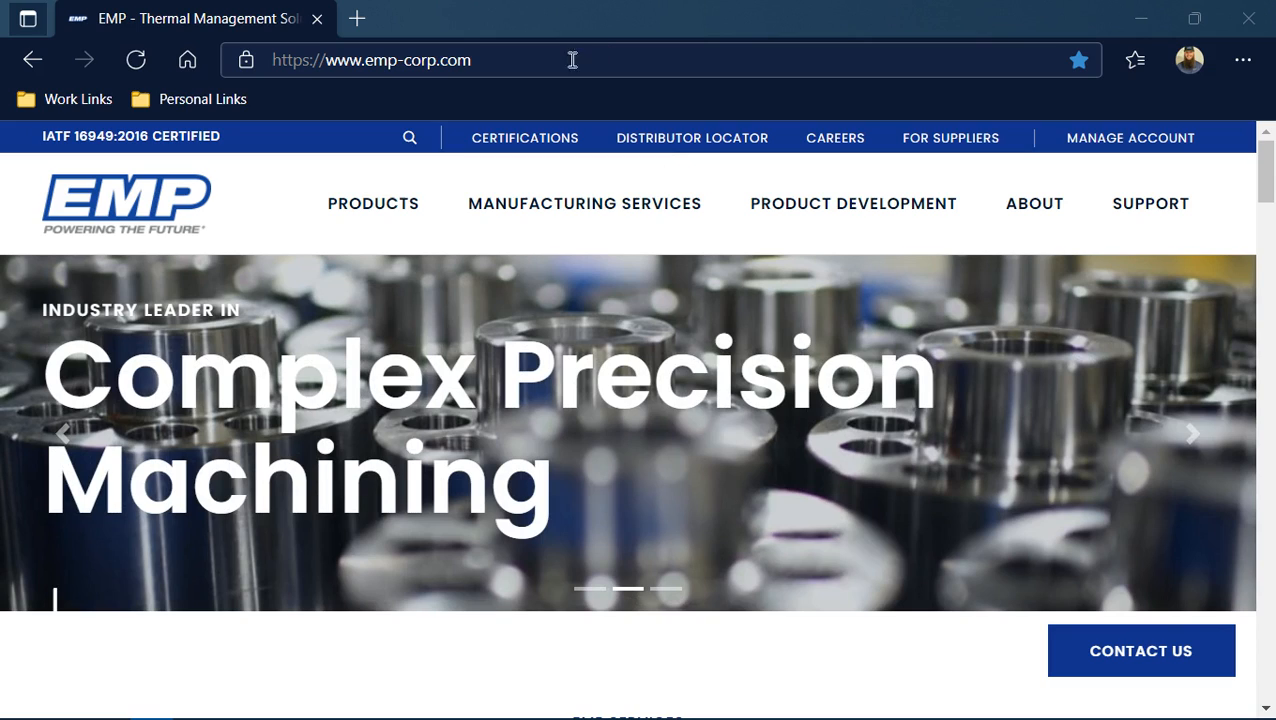
# Step: Go to the Customer Login page via Manage Account and reveal the login form and Register today link
pyautogui.click(376, 60)
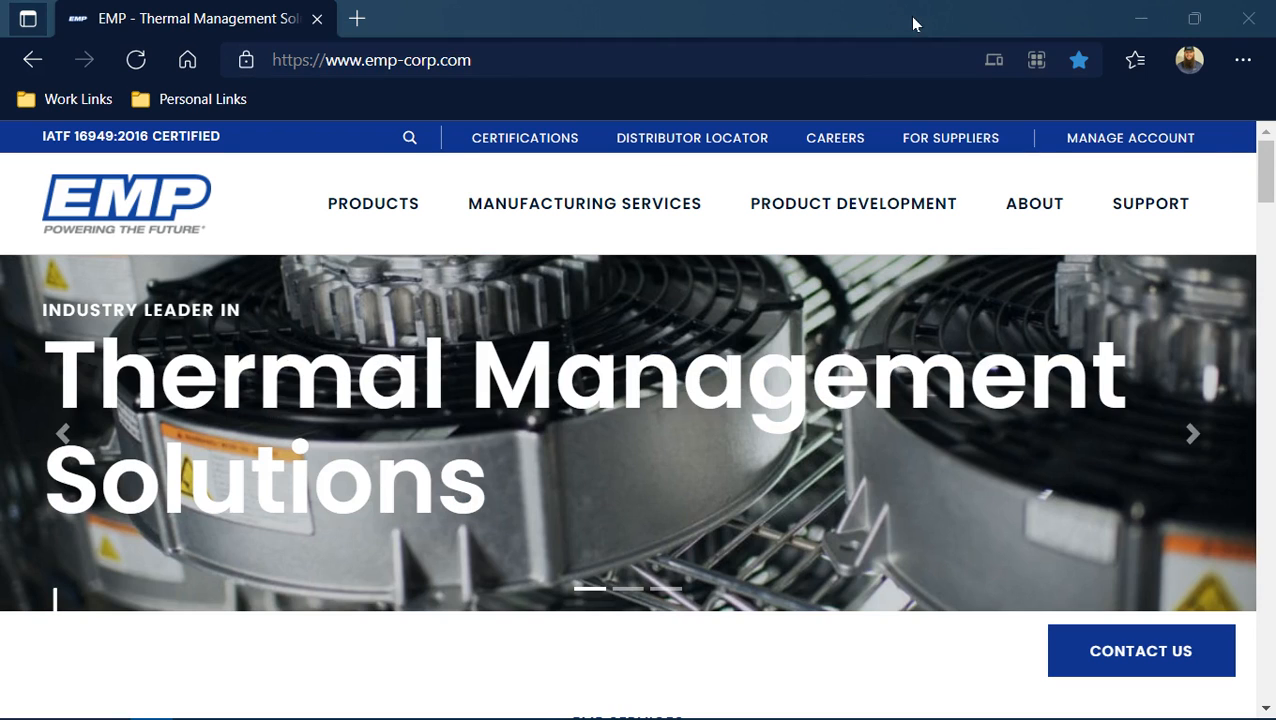
pyautogui.moveTo(1144, 144)
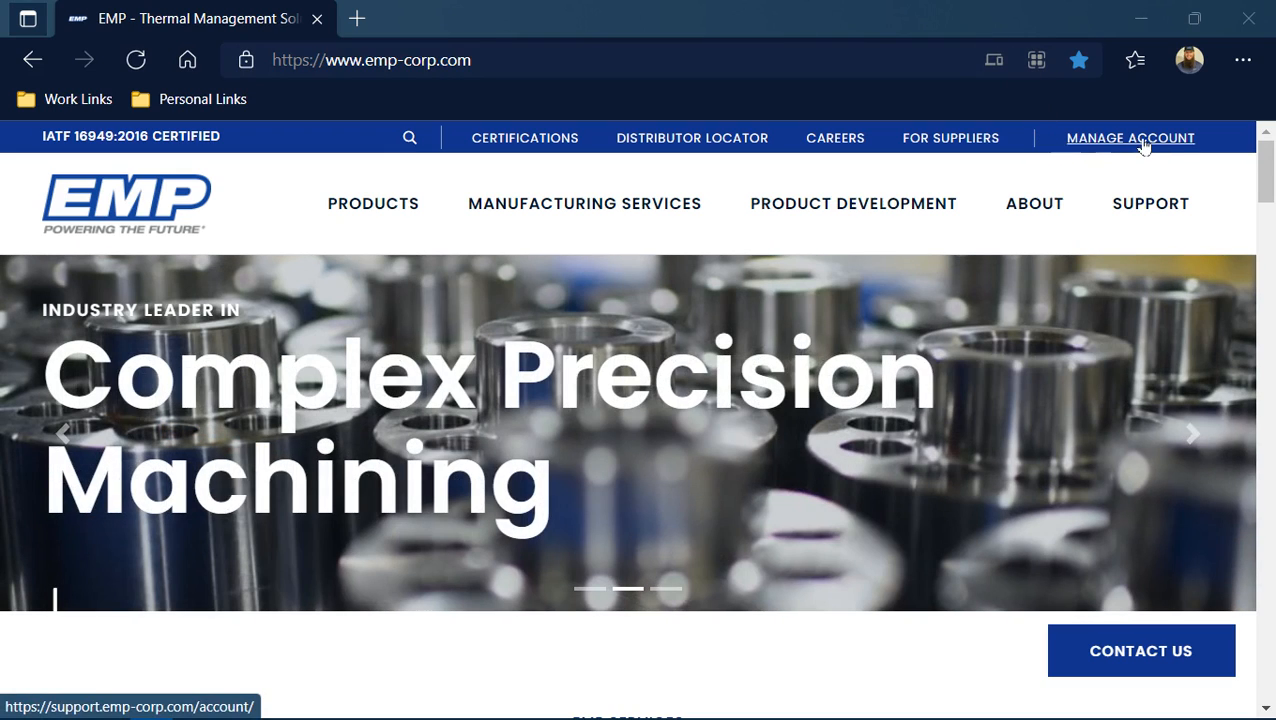
pyautogui.moveTo(1148, 148)
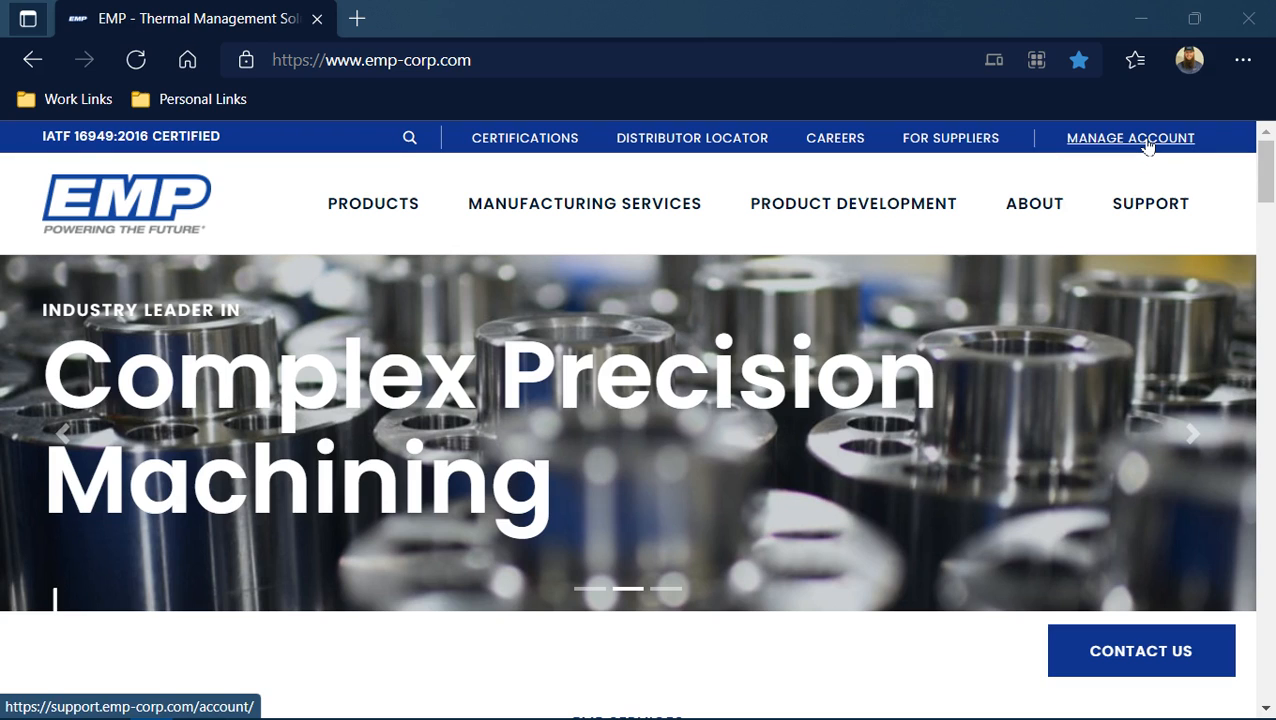
pyautogui.click(1130, 138)
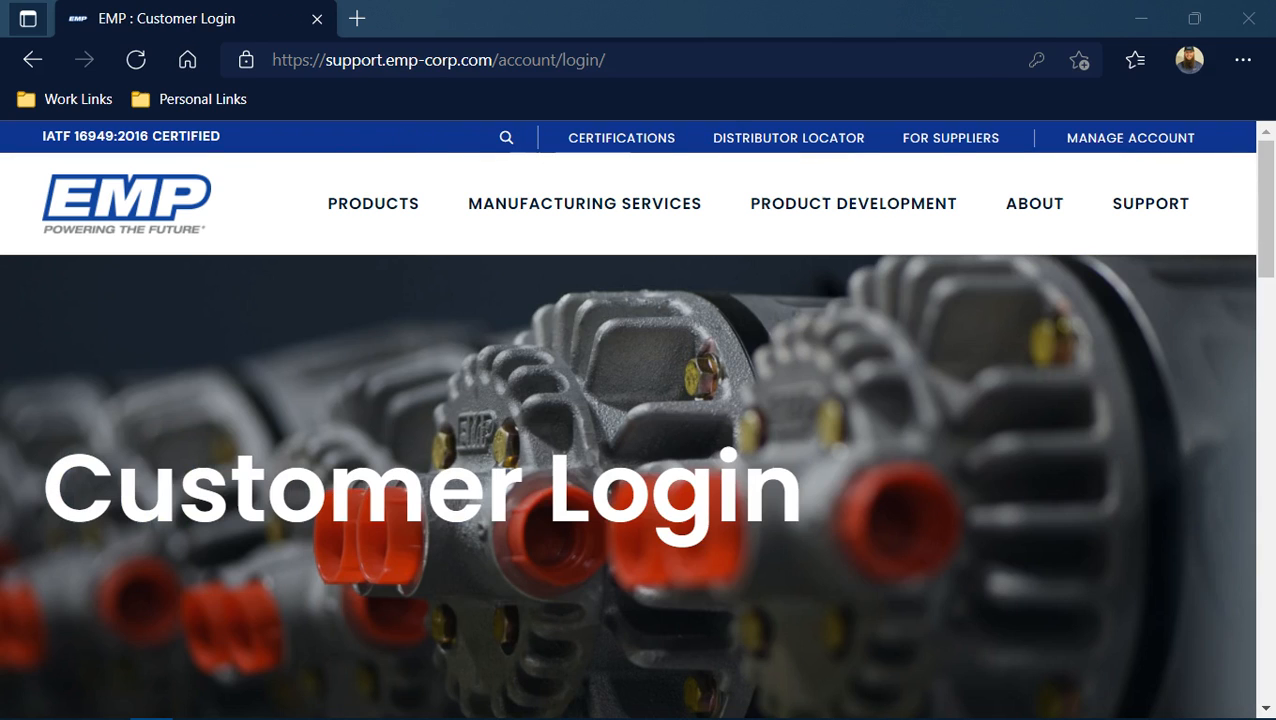
pyautogui.moveTo(592, 642)
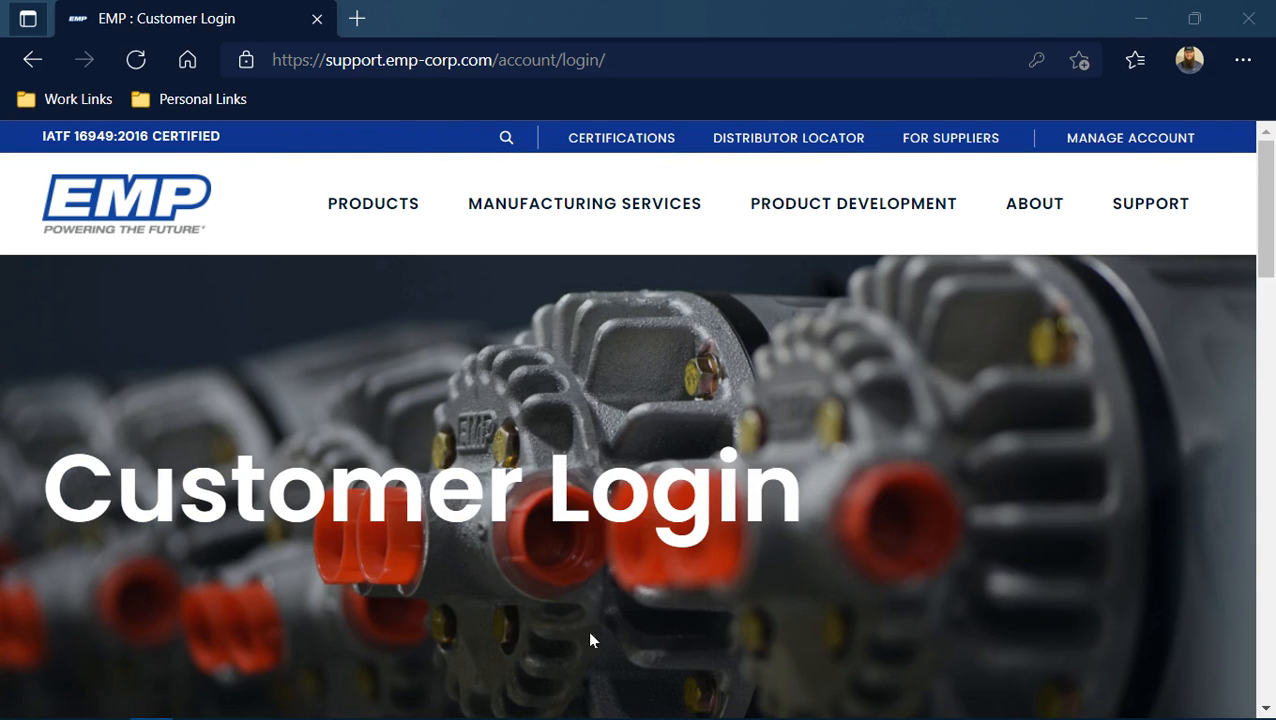
pyautogui.scroll(-3)
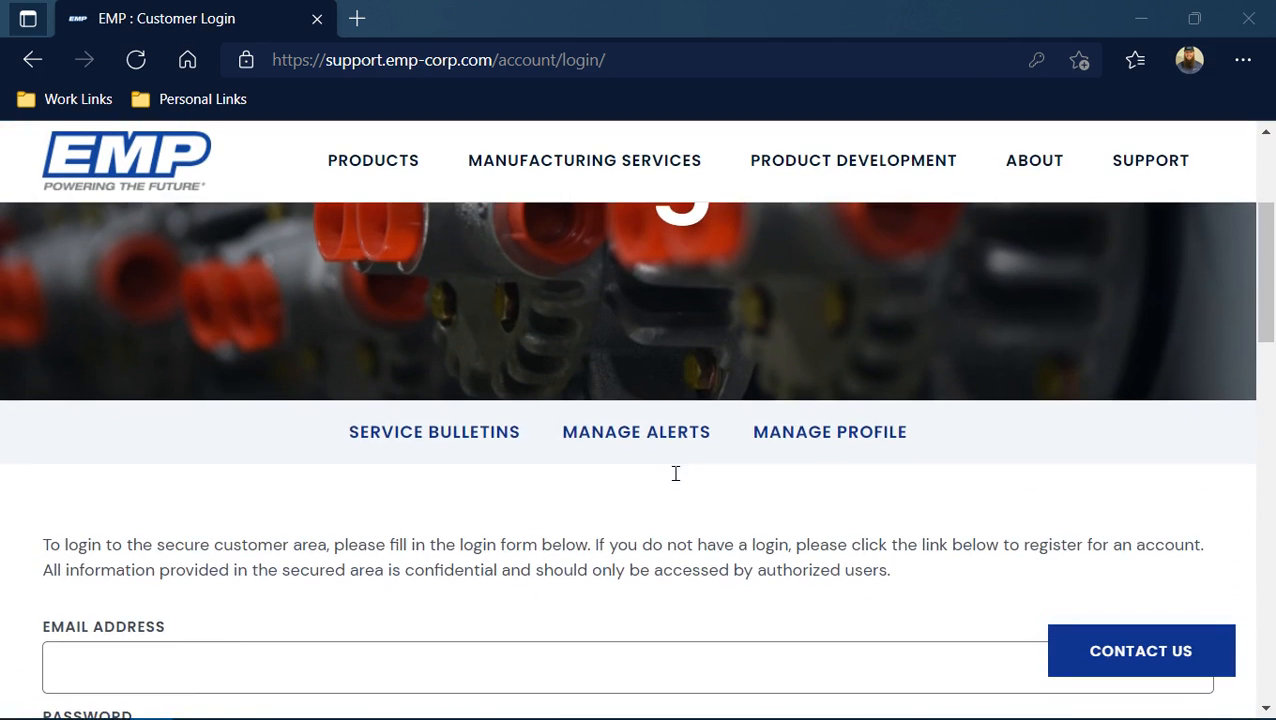
pyautogui.scroll(-3)
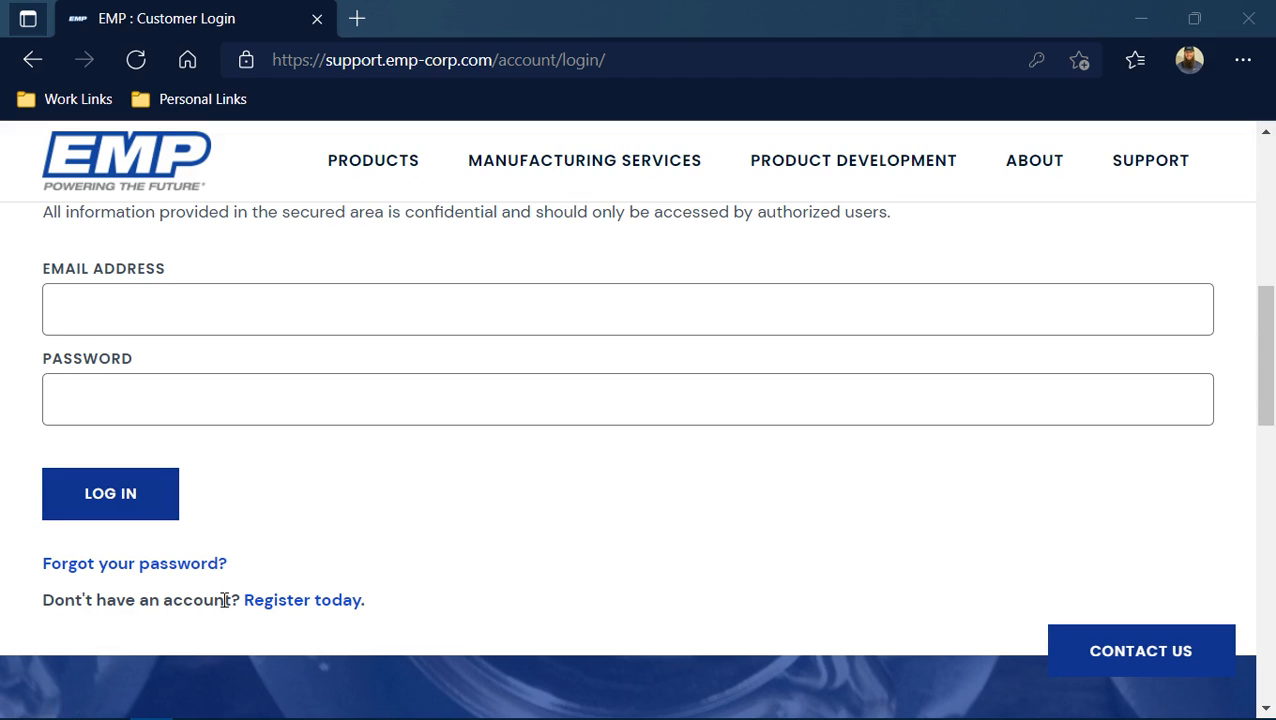
pyautogui.moveTo(288, 604)
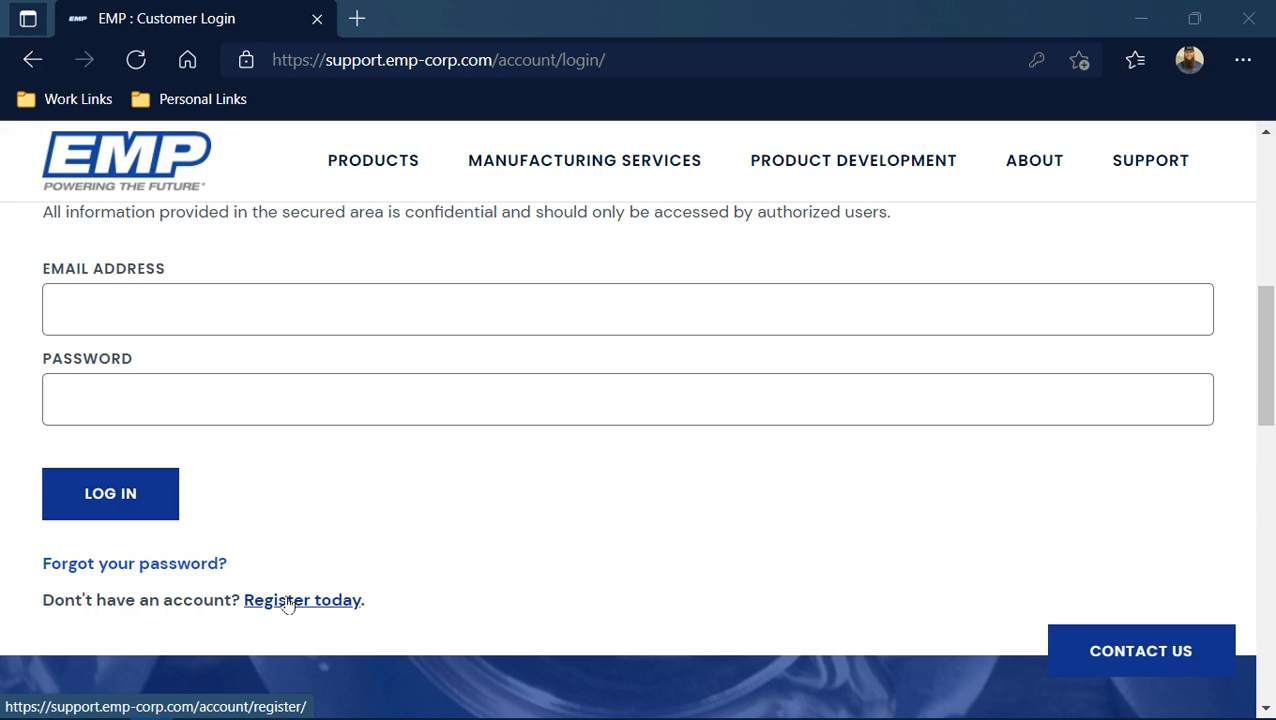
pyautogui.click(302, 600)
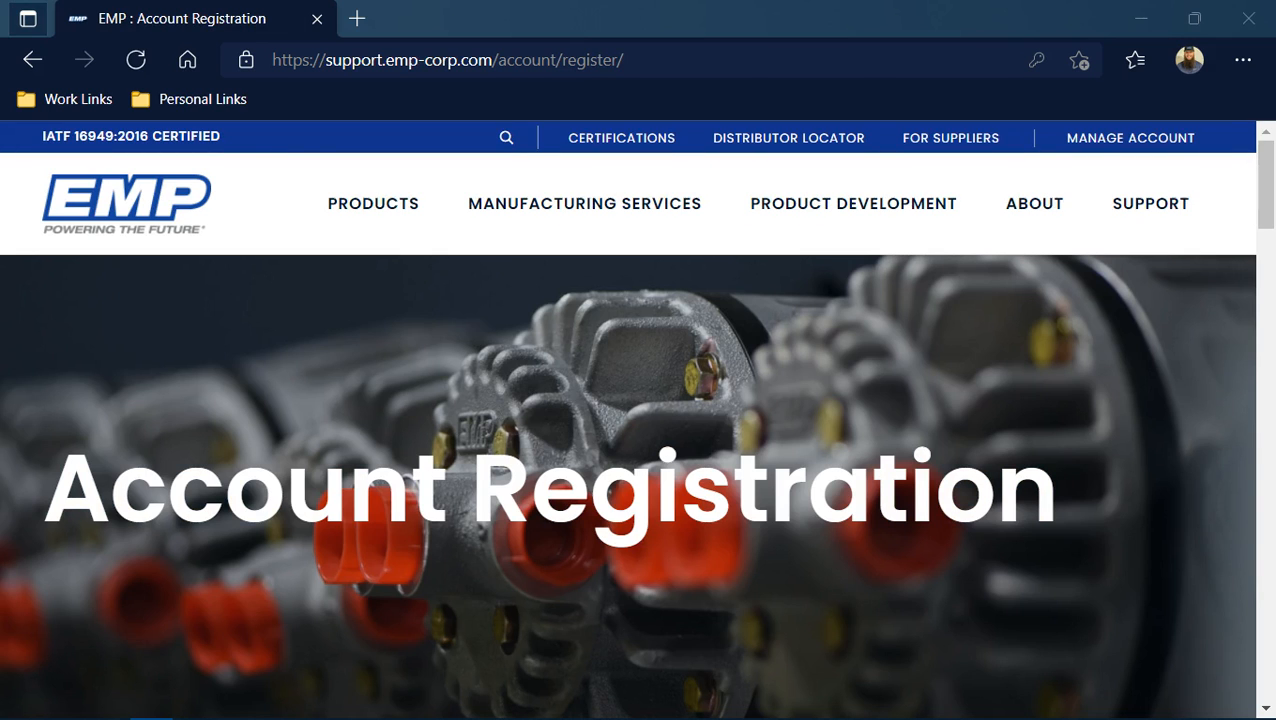
pyautogui.moveTo(672, 456)
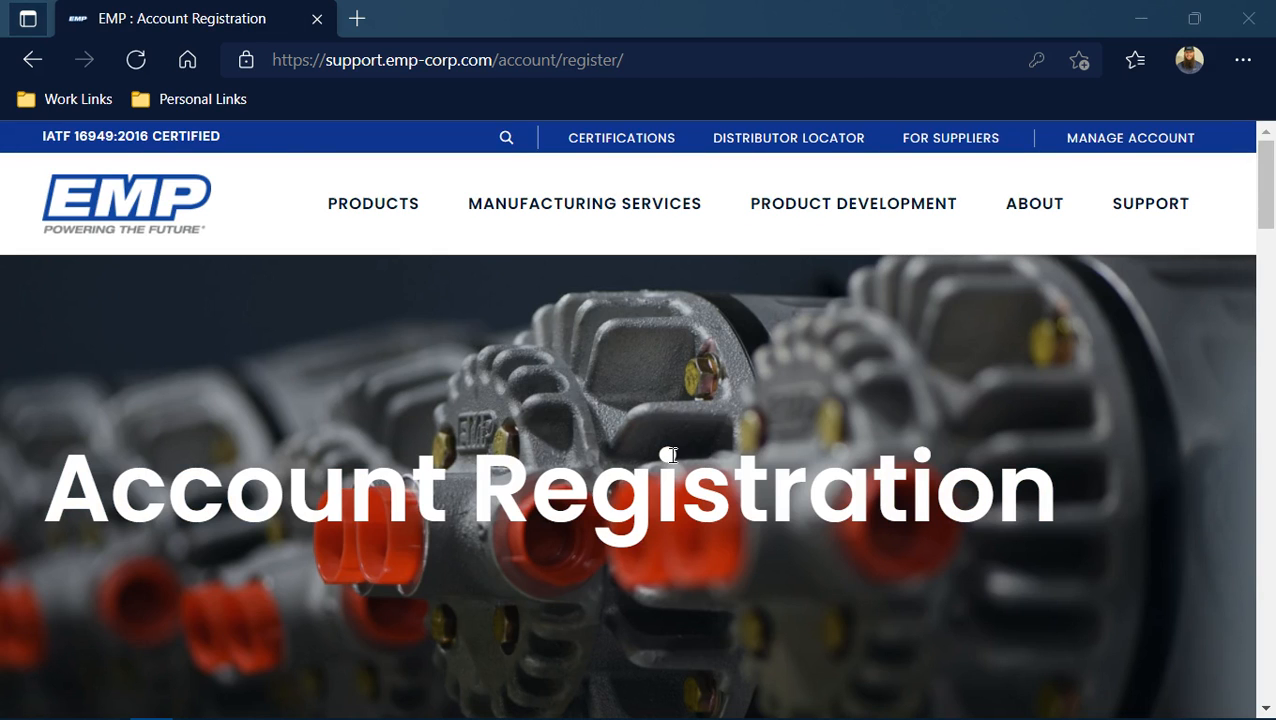
pyautogui.scroll(-3)
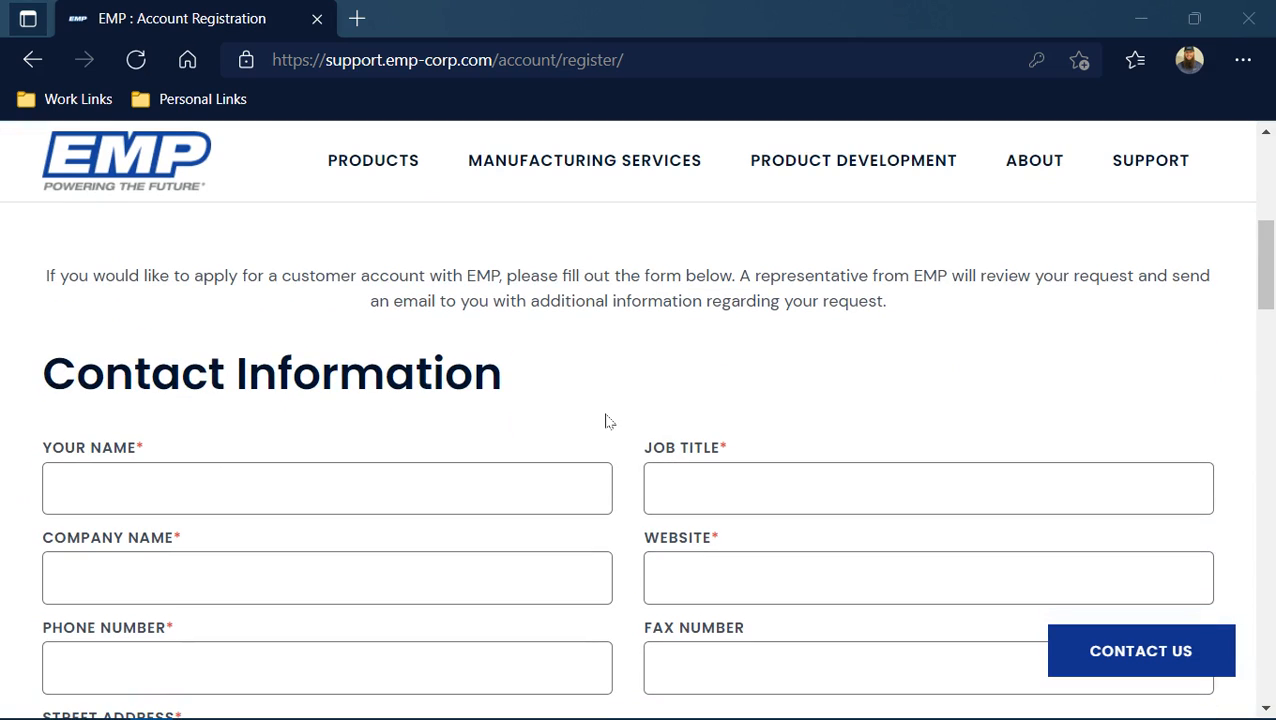
pyautogui.scroll(-3)
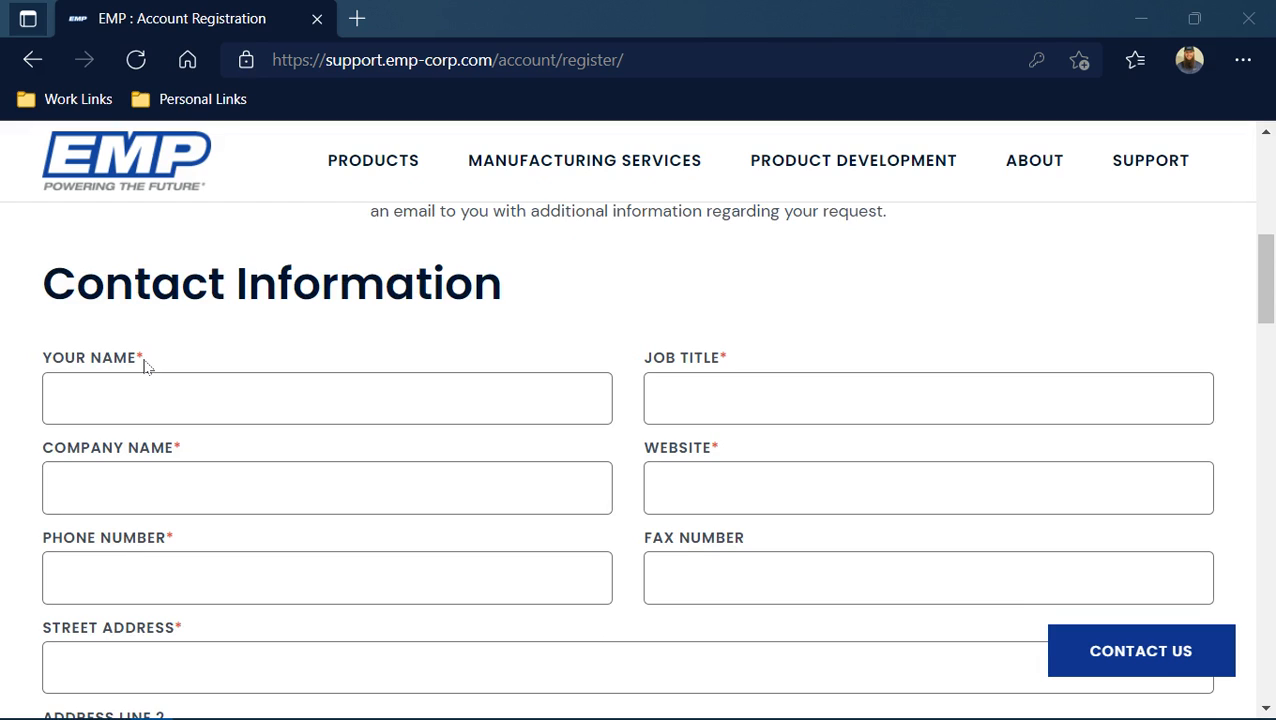
pyautogui.scroll(-3)
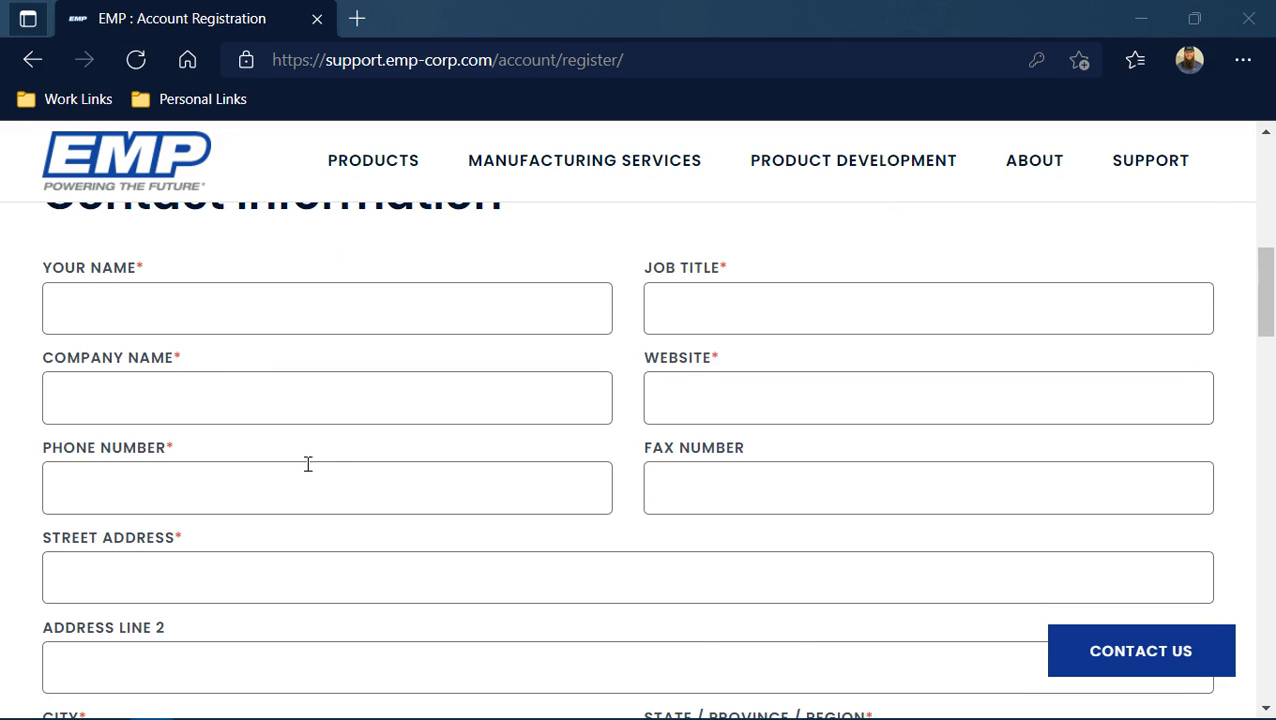
pyautogui.scroll(-3)
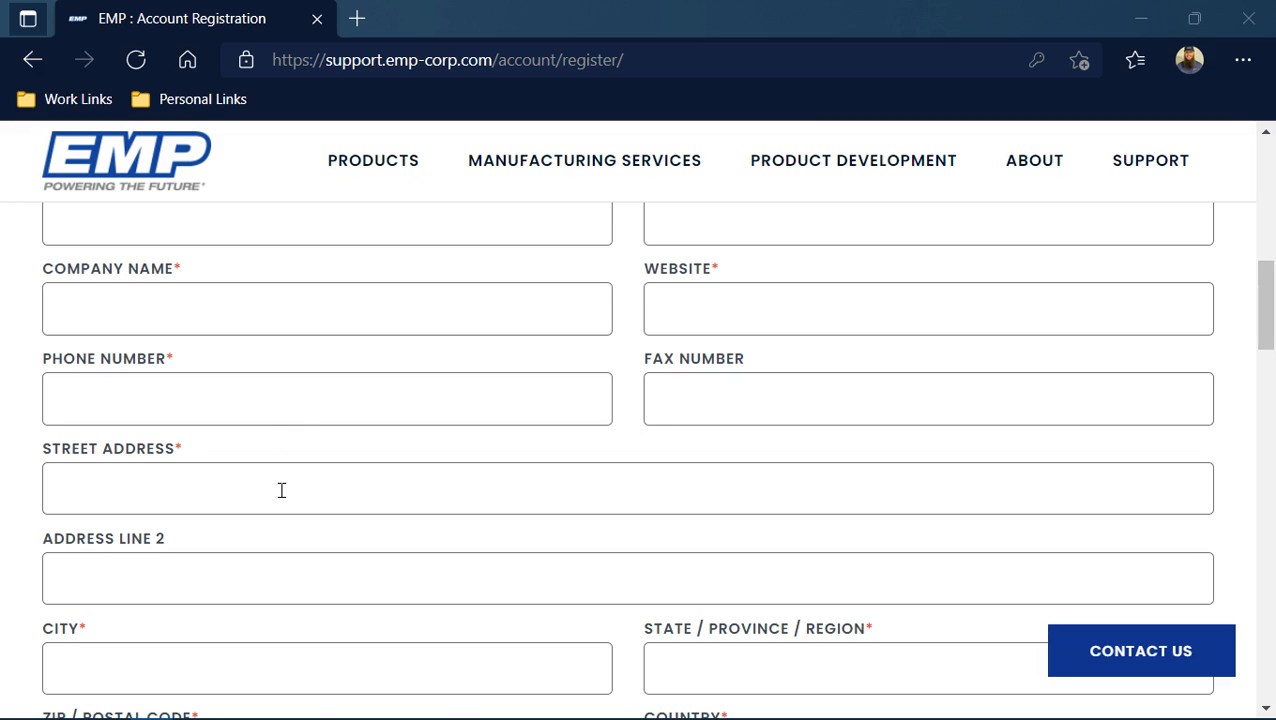
pyautogui.scroll(-3)
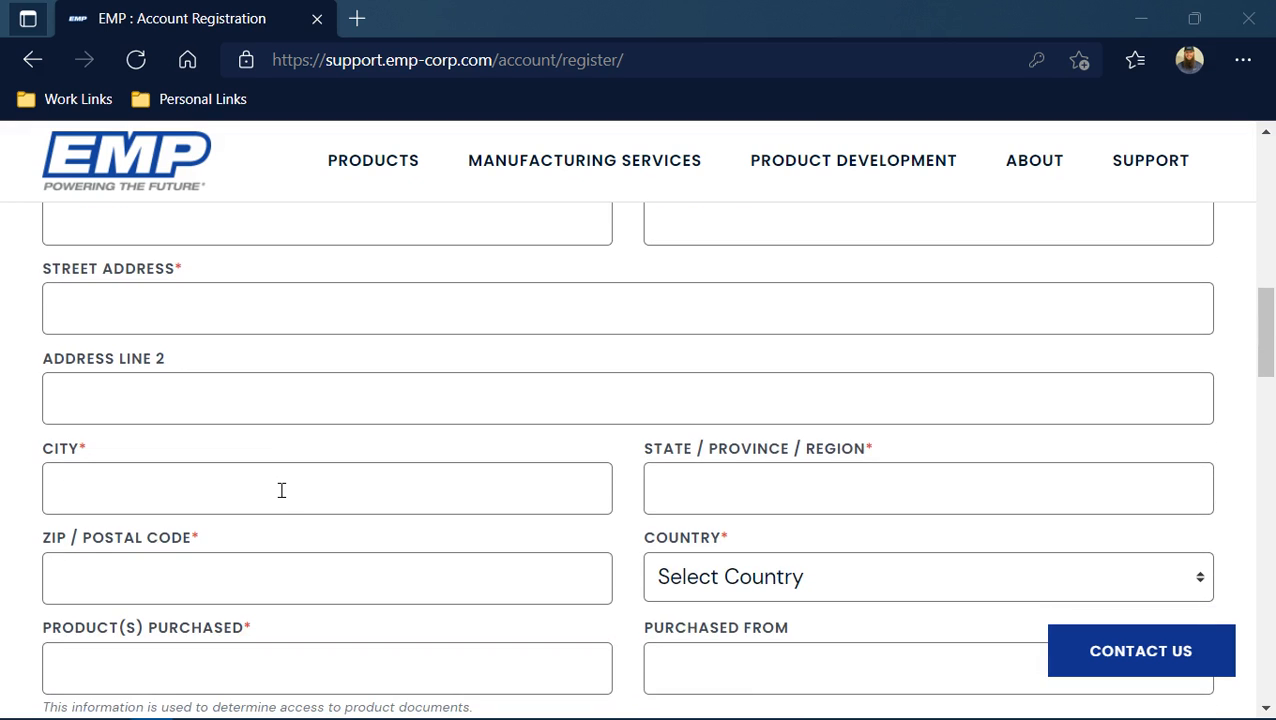
pyautogui.moveTo(828, 480)
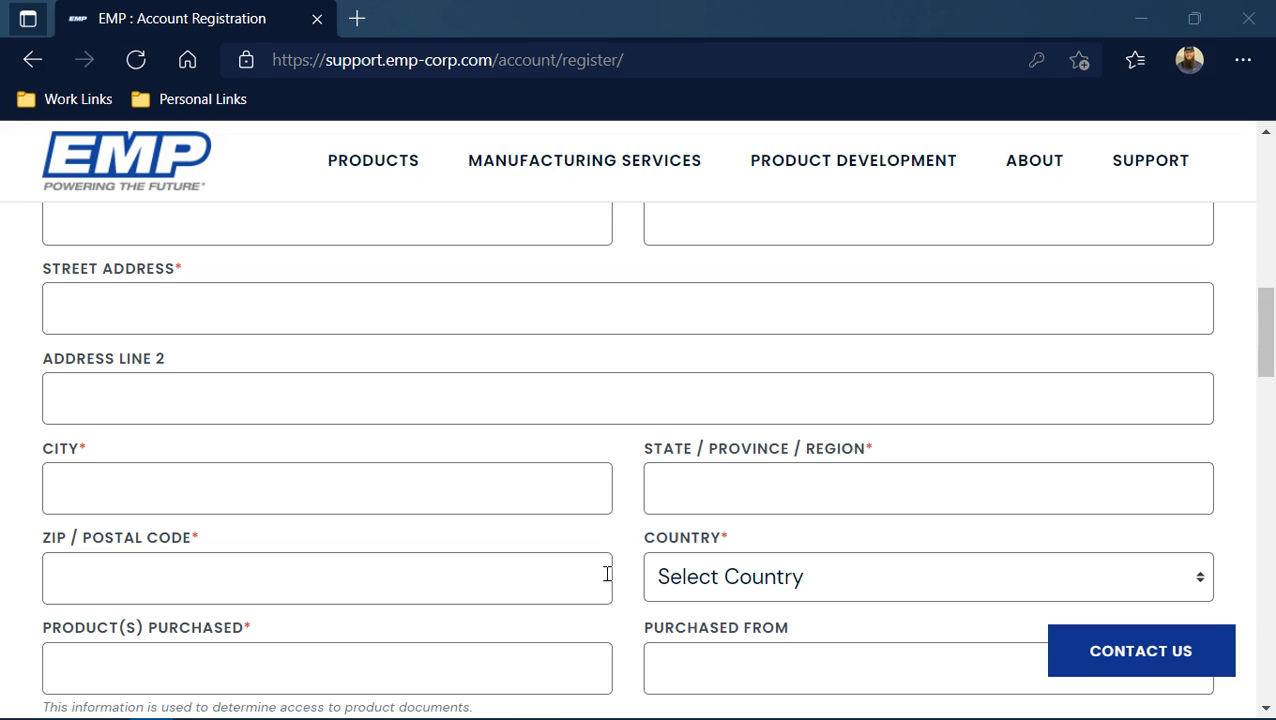
pyautogui.scroll(-3)
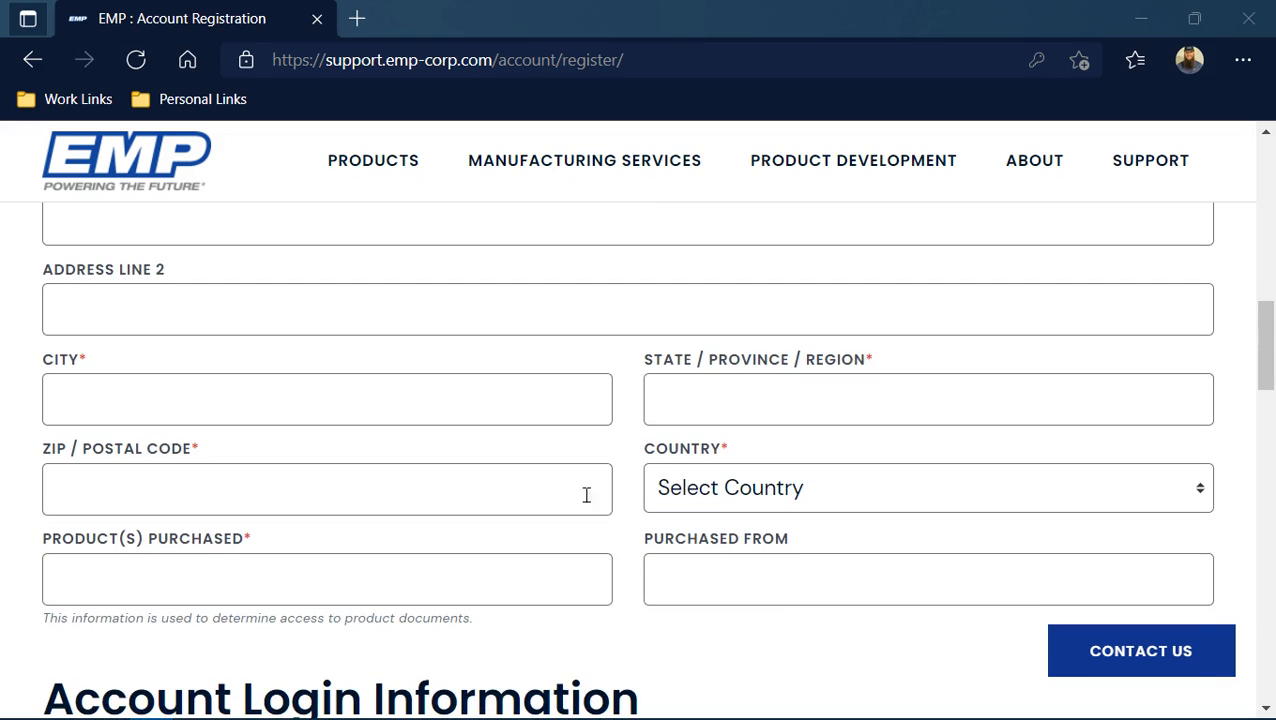
pyautogui.scroll(-3)
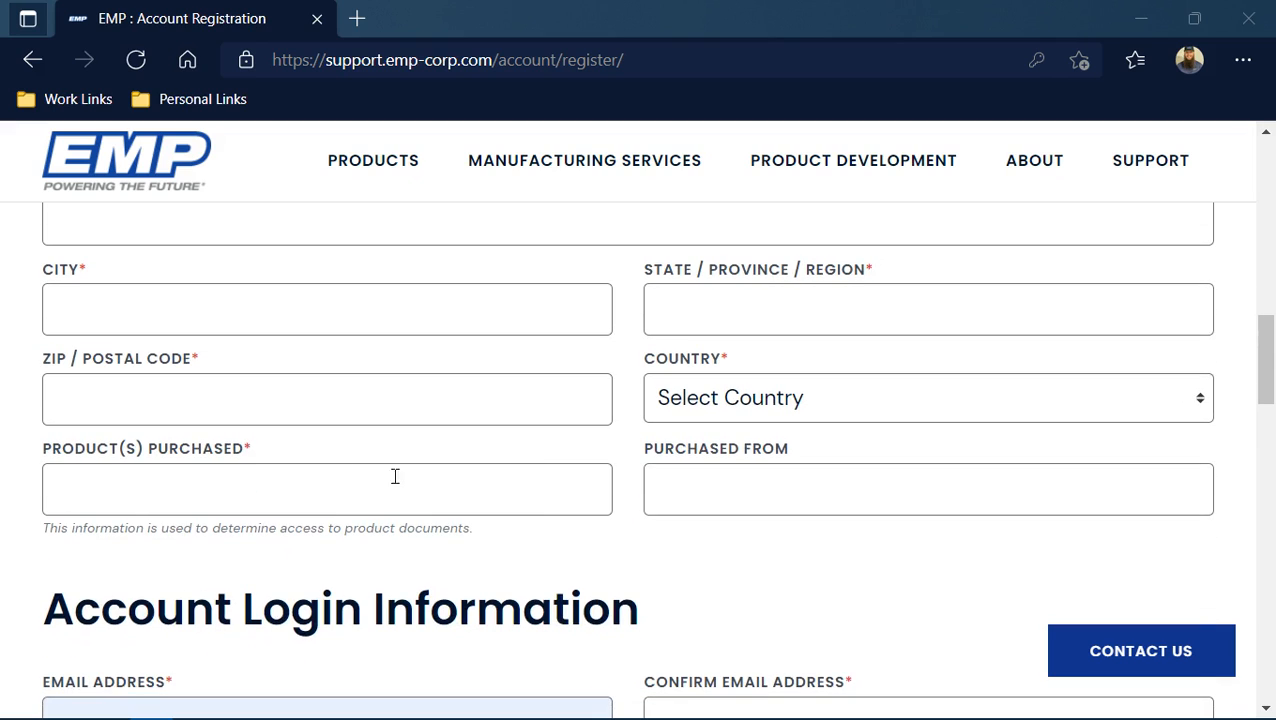
pyautogui.moveTo(316, 492)
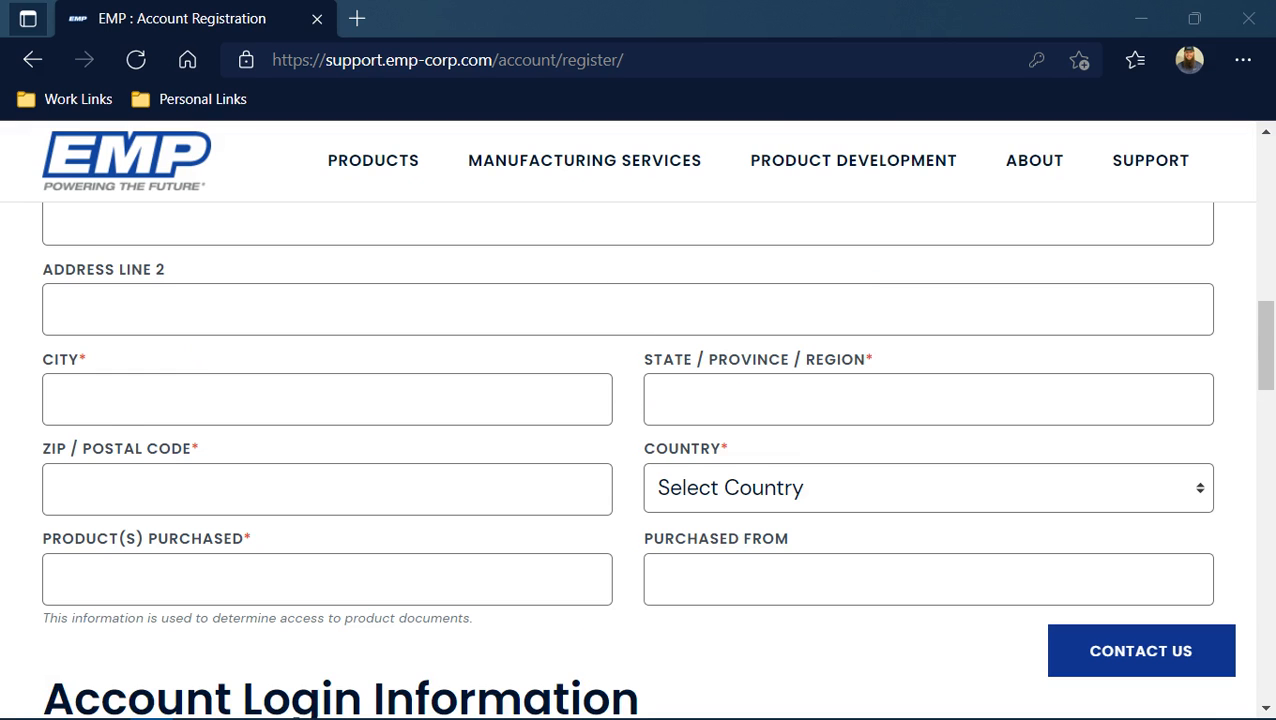
pyautogui.scroll(-3)
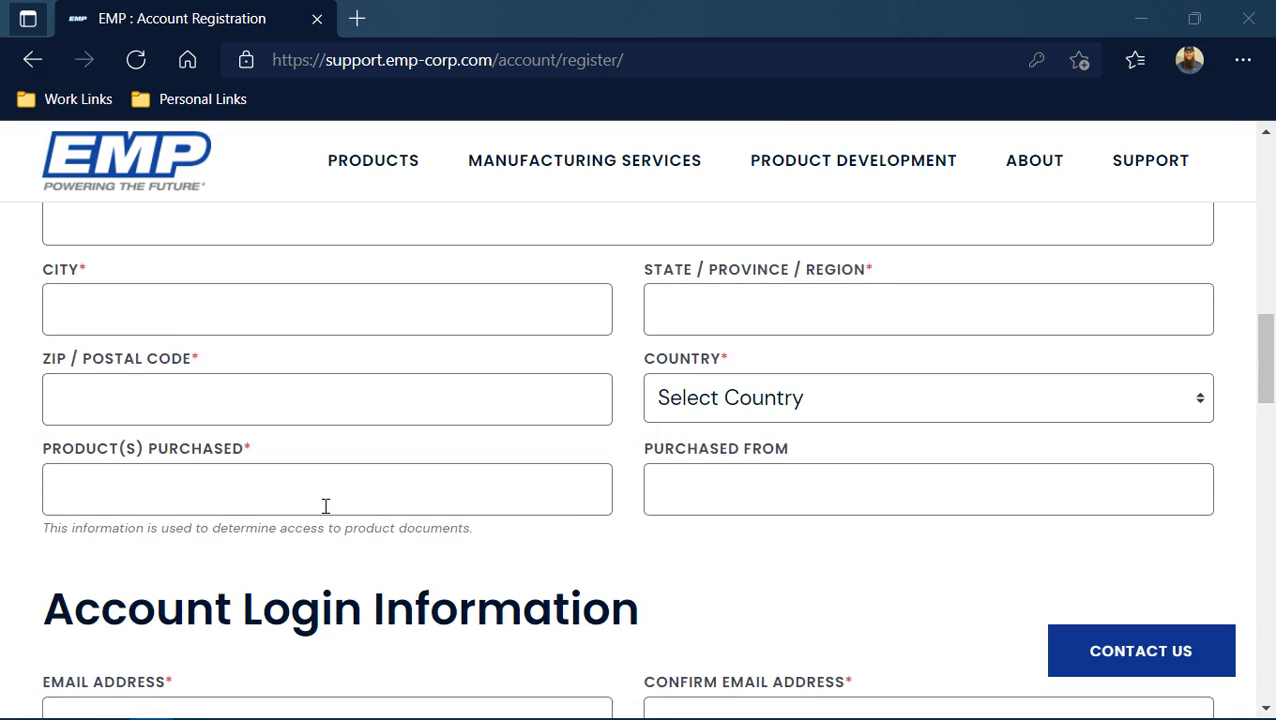
pyautogui.scroll(-3)
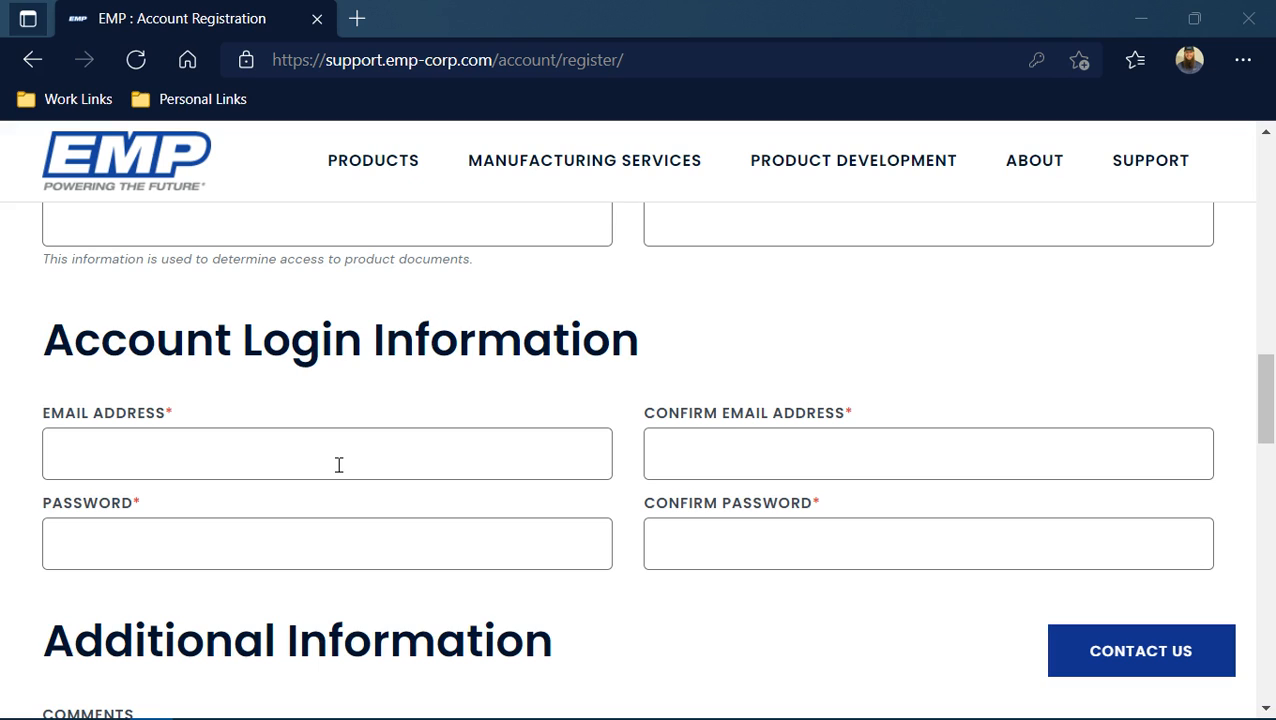
pyautogui.moveTo(824, 428)
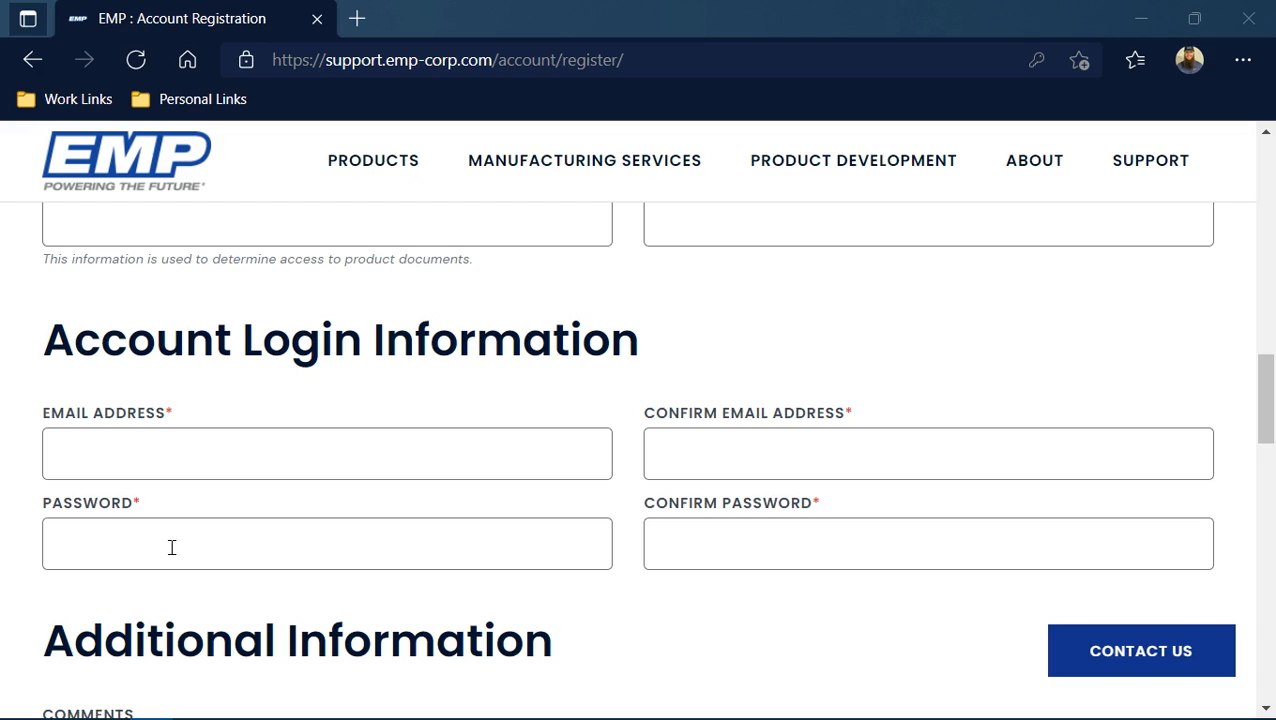
pyautogui.scroll(-3)
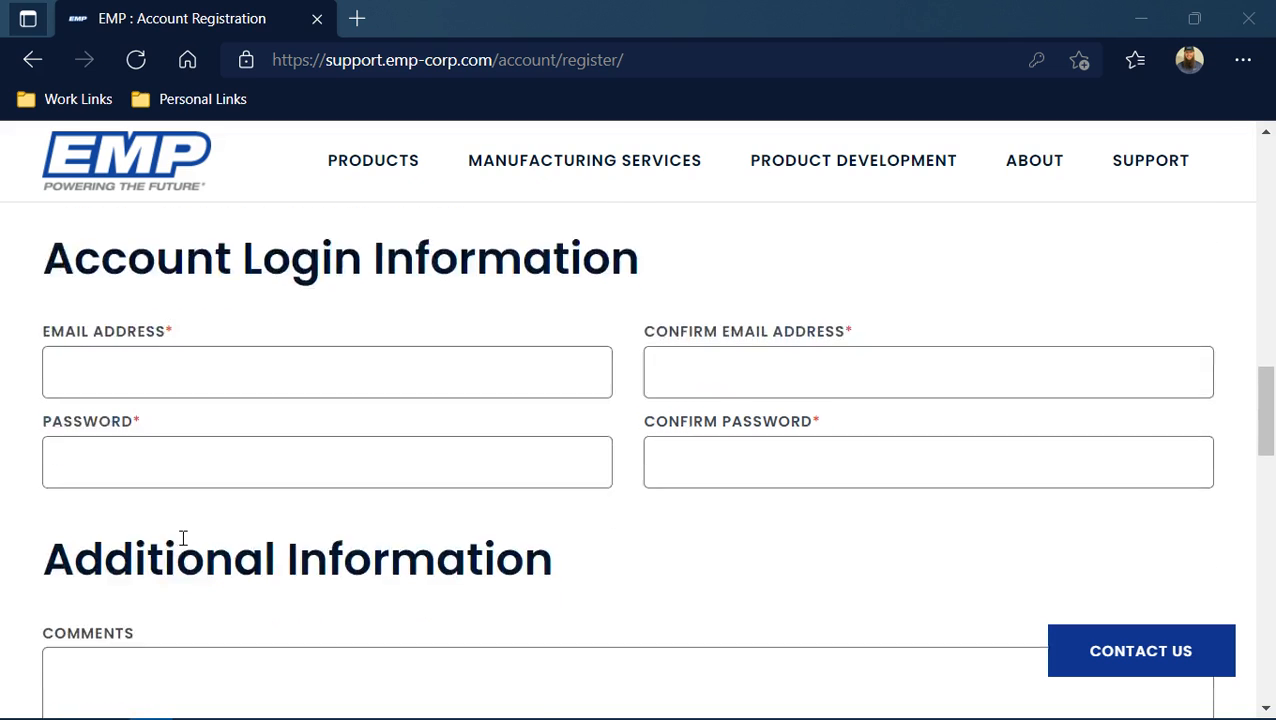
pyautogui.scroll(-3)
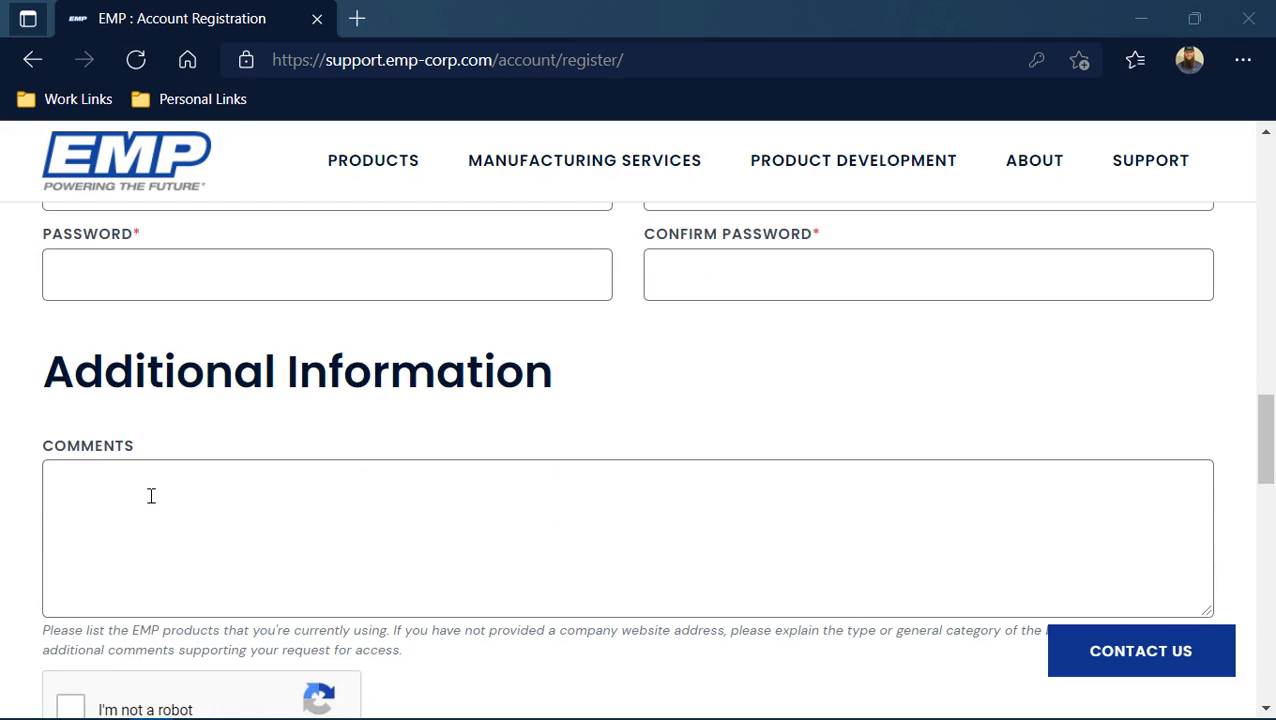
pyautogui.scroll(-3)
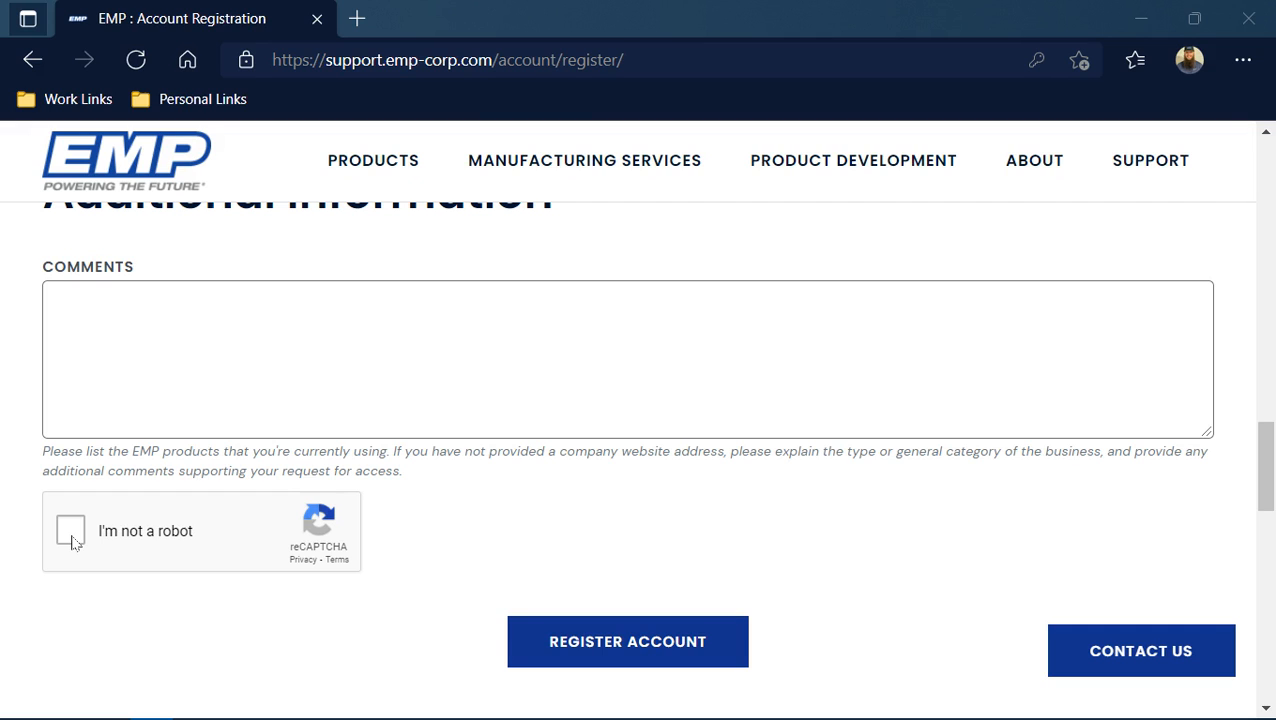
# Step: Pass the I'm not a robot traffic-light CAPTCHA and submit the form with Register Account
pyautogui.click(72, 532)
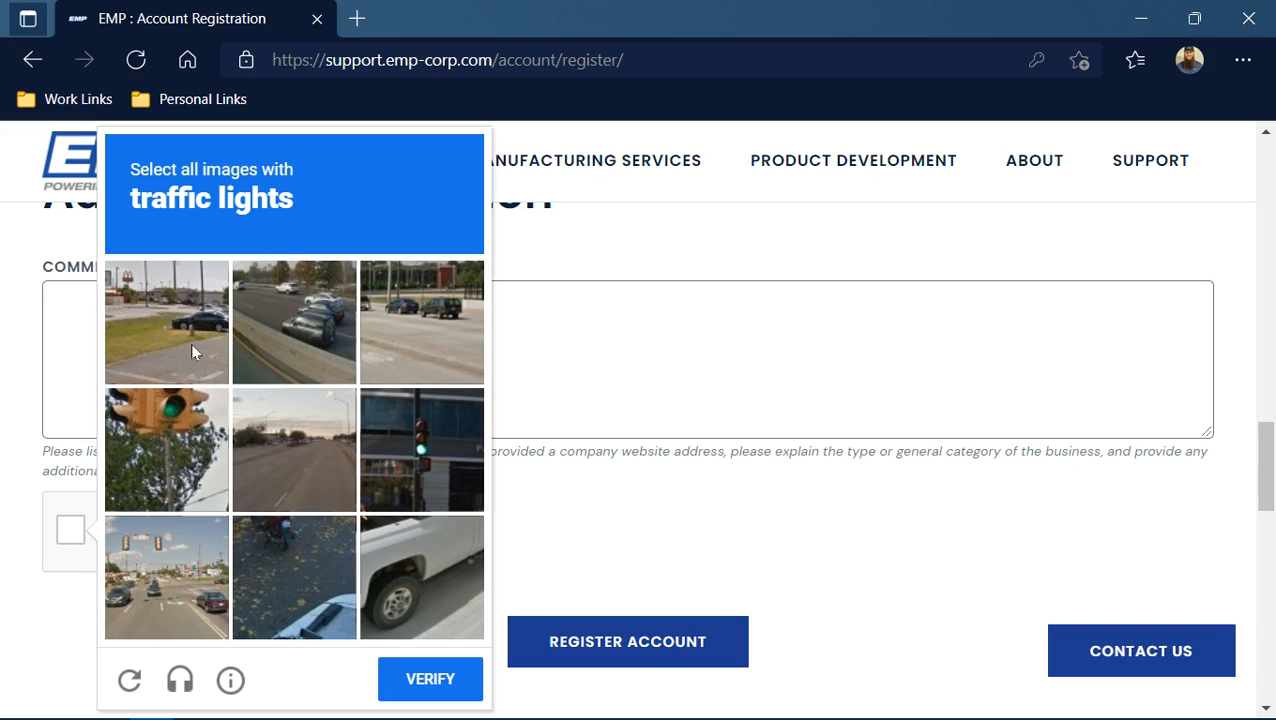
pyautogui.moveTo(452, 484)
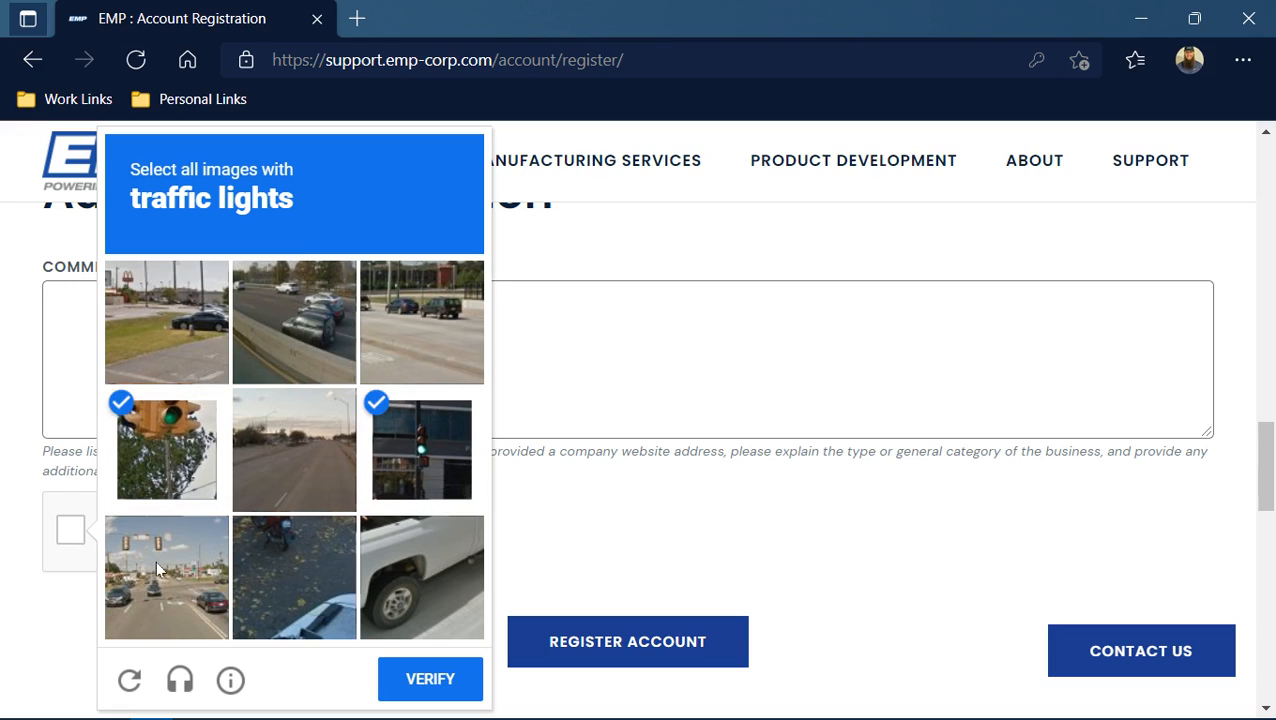
pyautogui.click(166, 576)
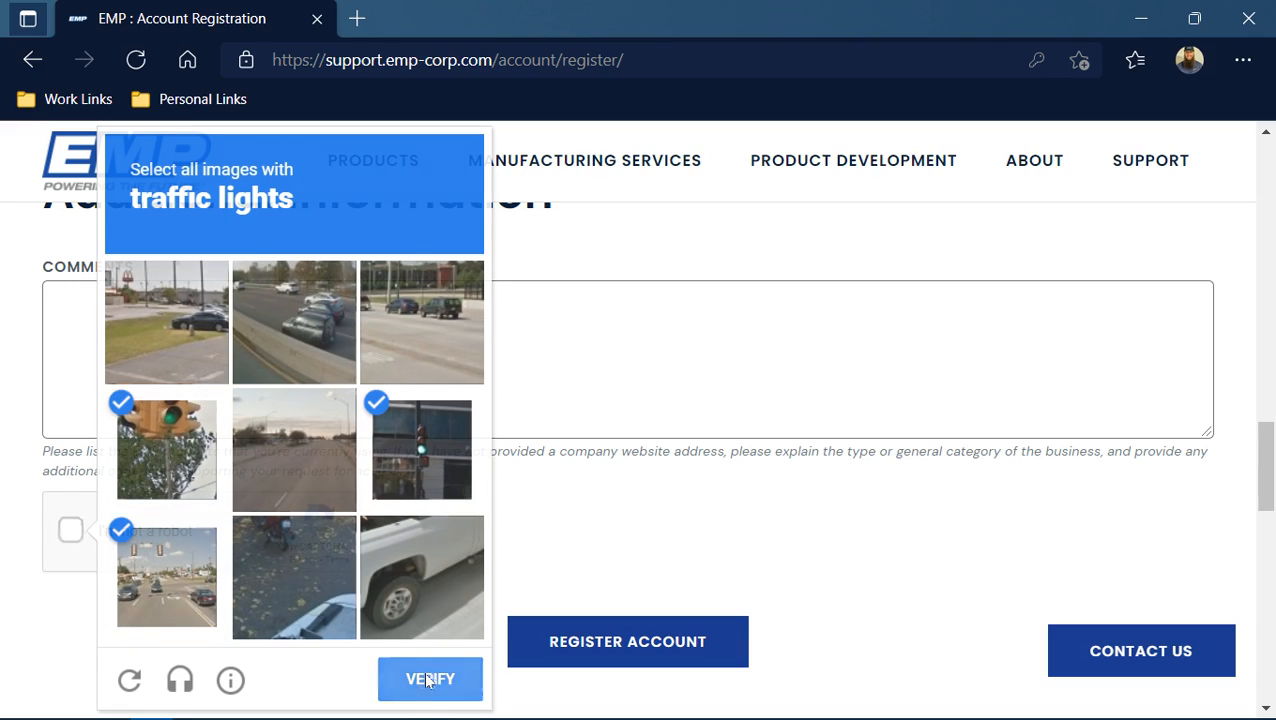
pyautogui.click(428, 678)
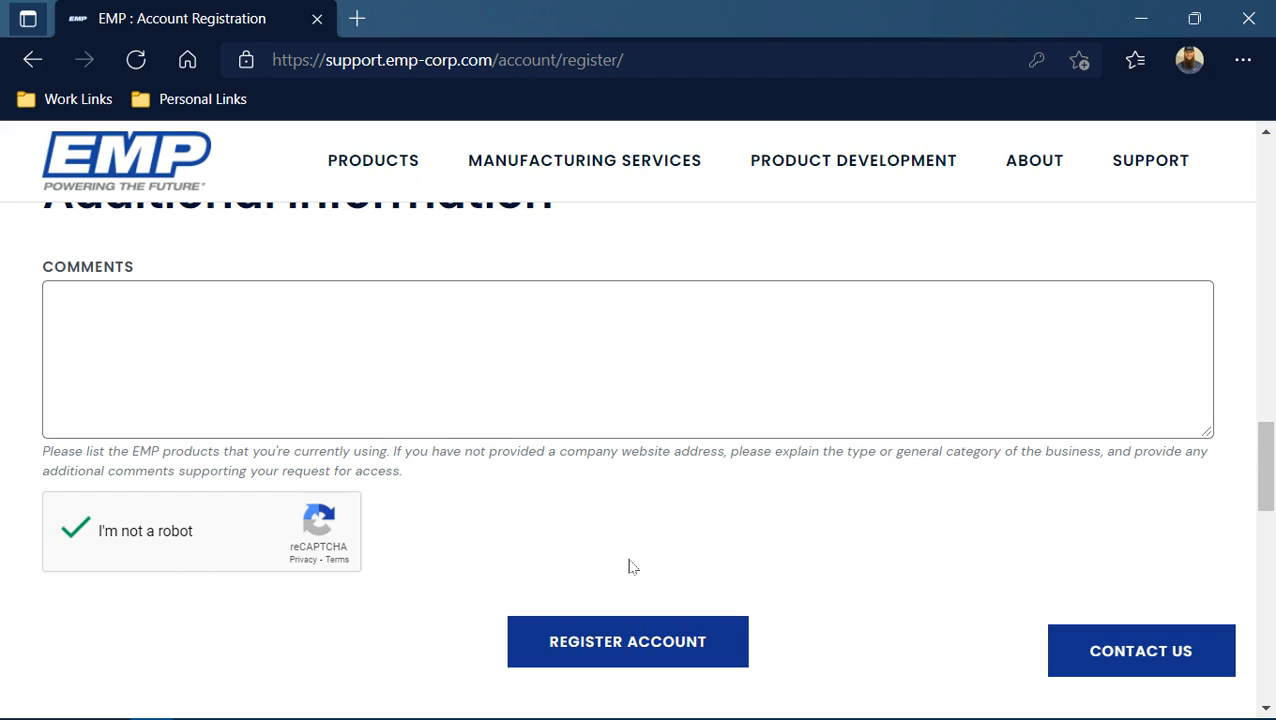
pyautogui.moveTo(628, 648)
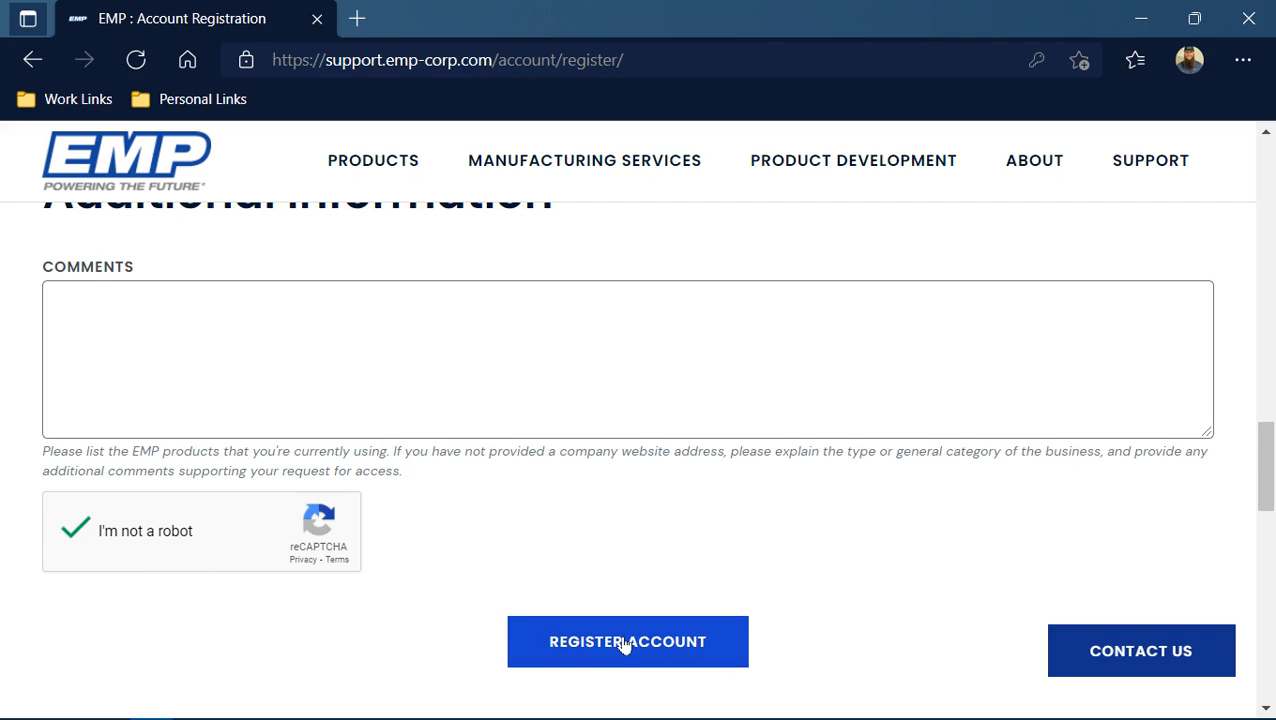
pyautogui.click(628, 648)
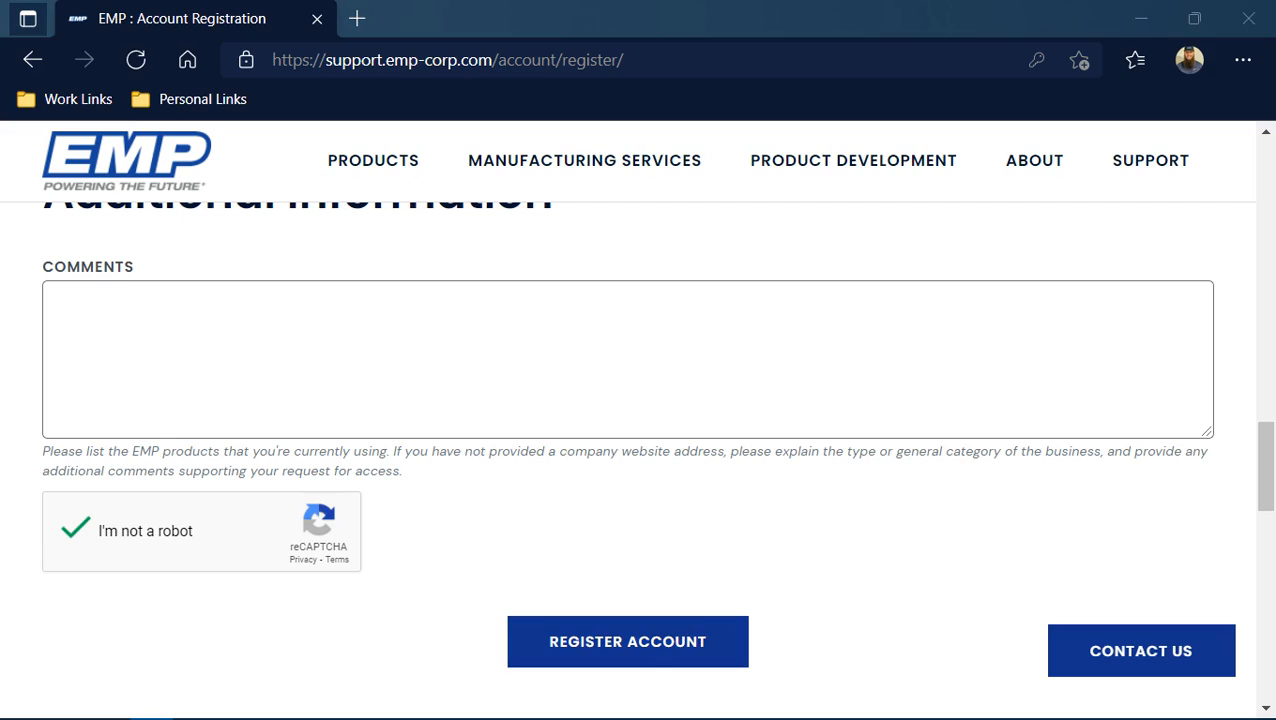